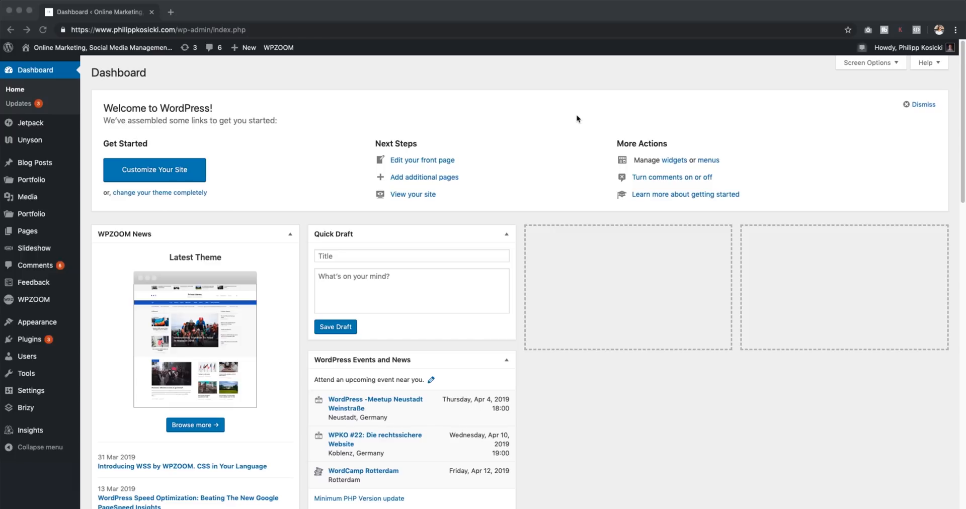
pyautogui.moveTo(482, 207)
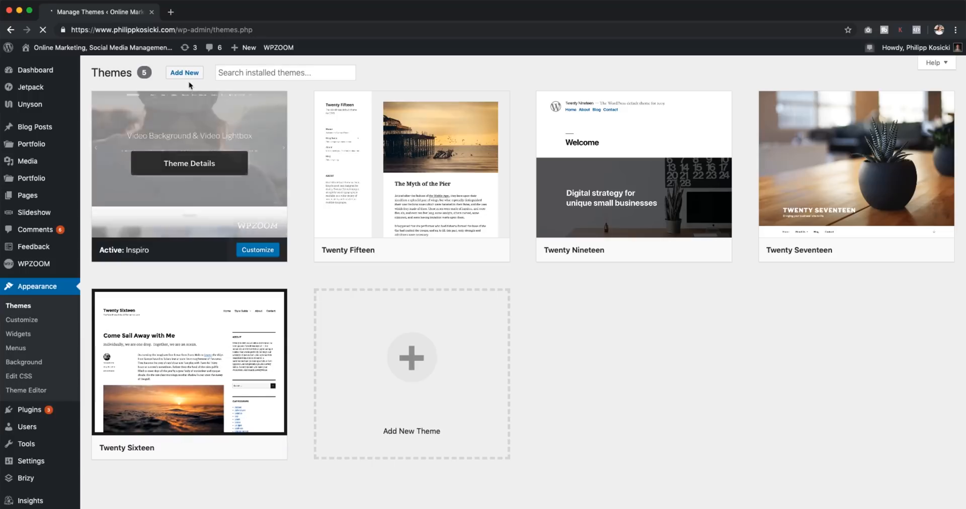
# Open the Add Themes screen from the Themes page
pyautogui.click(184, 72)
pyautogui.write('them')
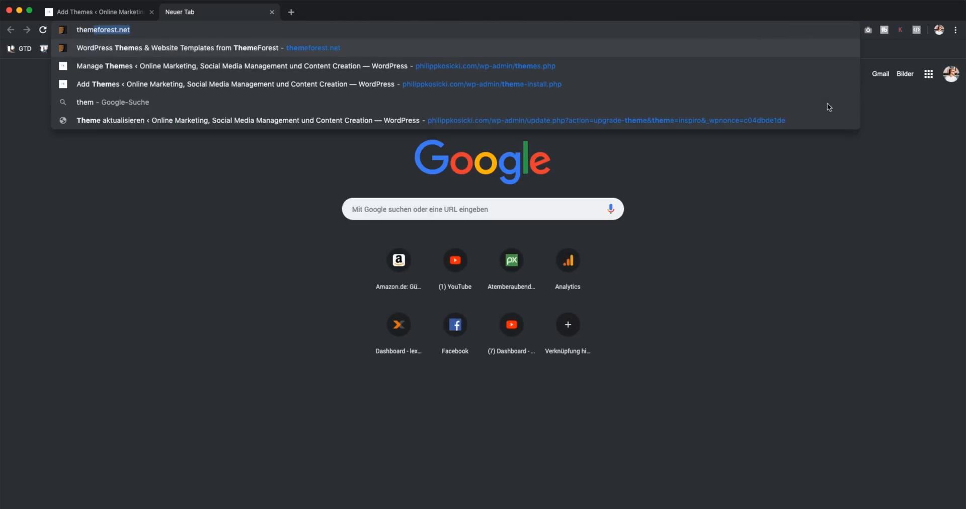
# Load the themeforest.net homepage, then return to the WordPress add-themes tab
pyautogui.click(210, 47)
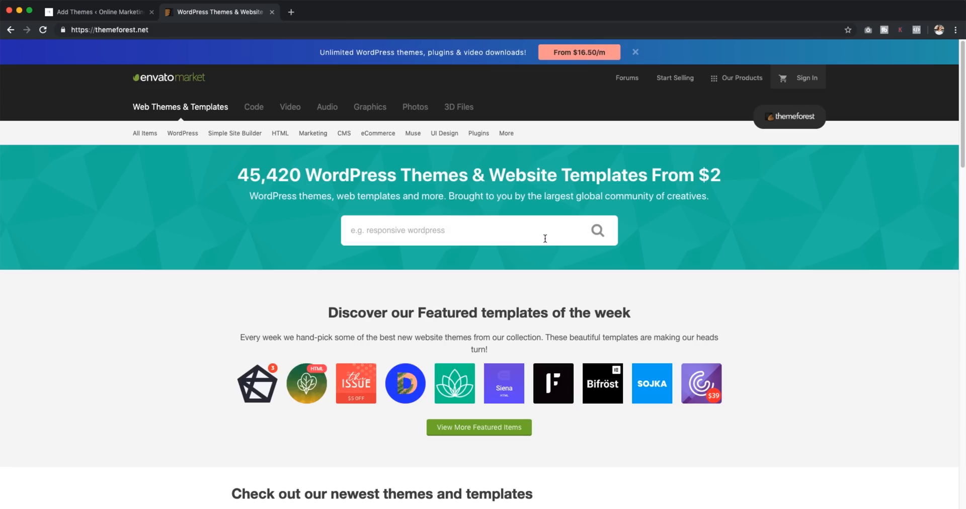
pyautogui.click(98, 12)
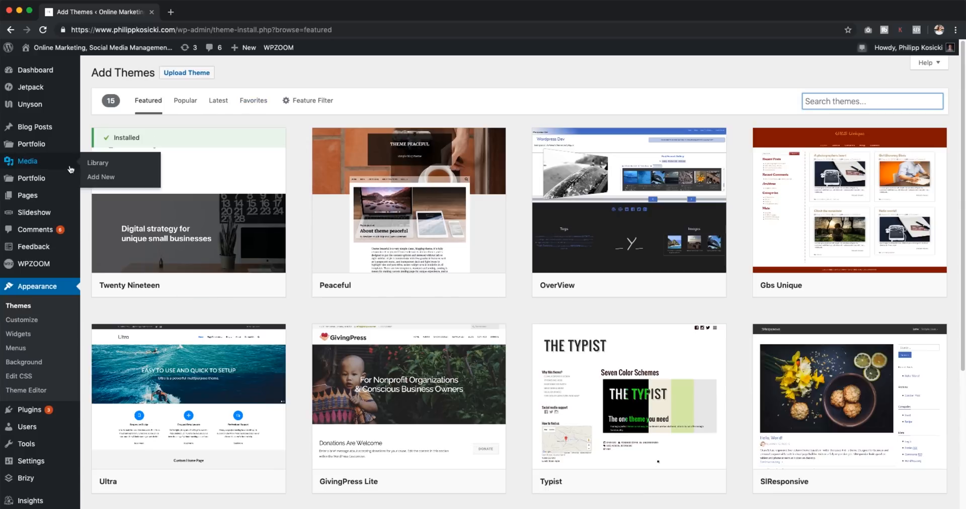
pyautogui.moveTo(35, 212)
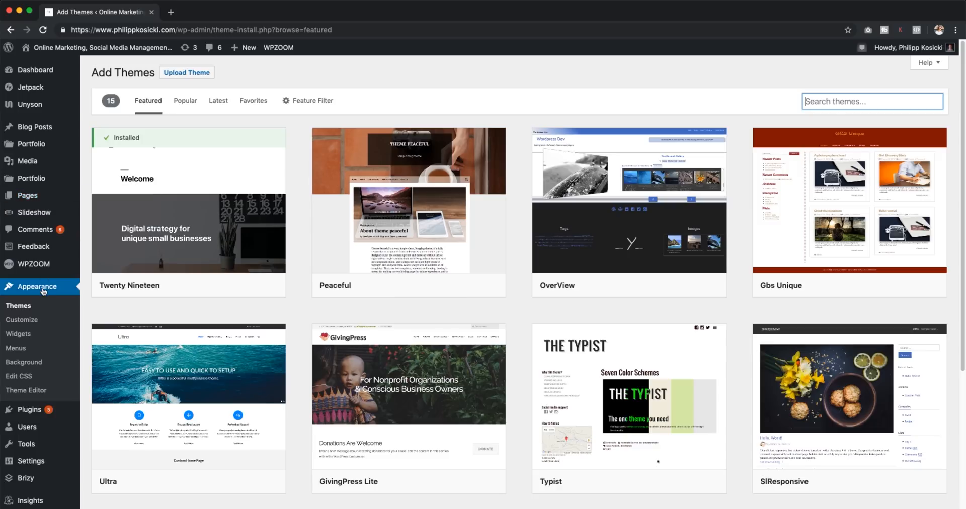
# Open the live Customizer for the active Inspiro theme
pyautogui.click(22, 319)
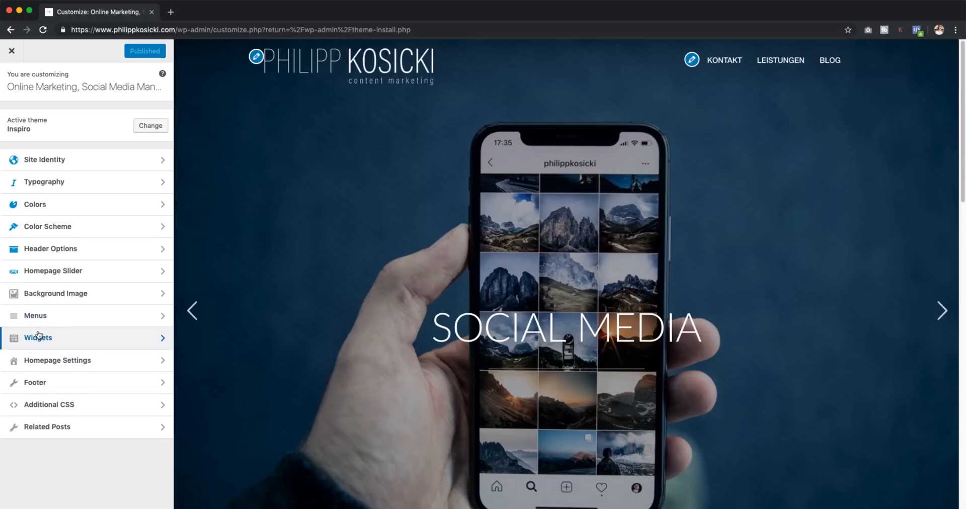
pyautogui.click(58, 360)
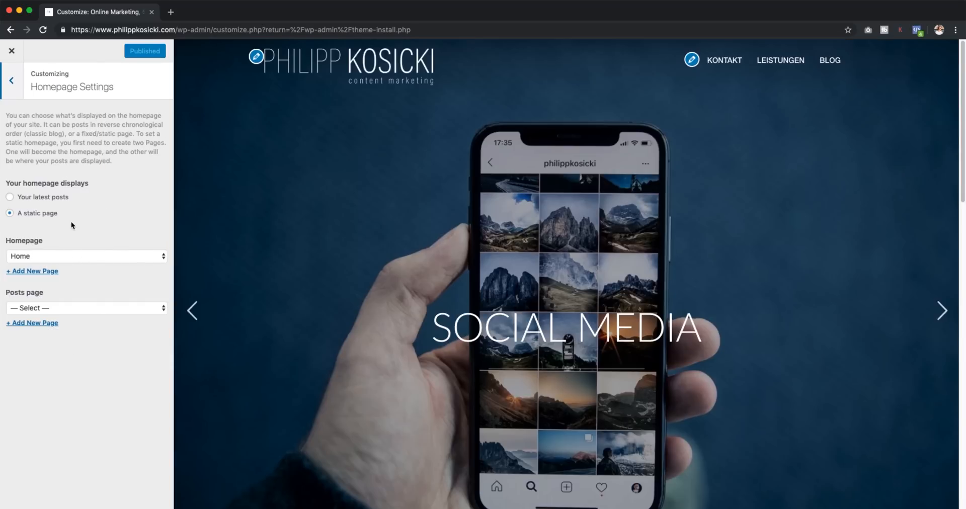
pyautogui.click(10, 80)
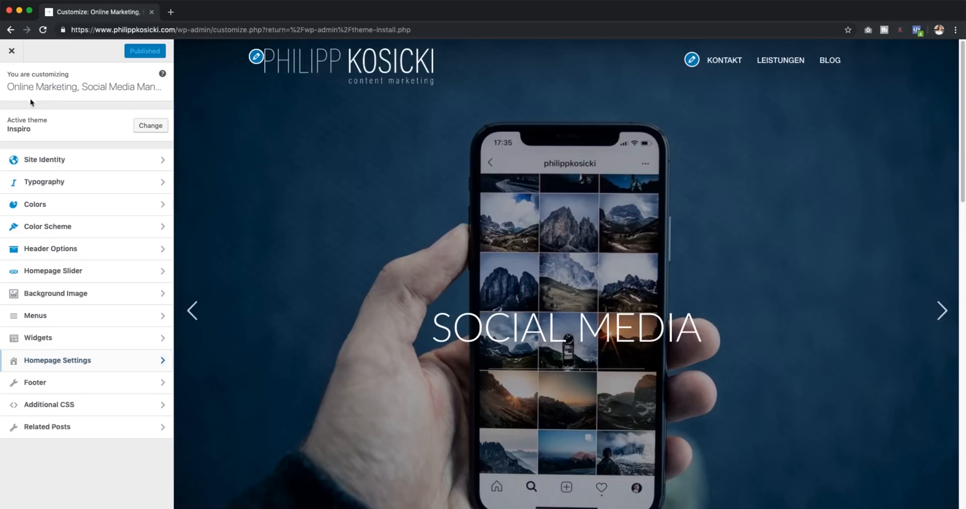
pyautogui.moveTo(66, 152)
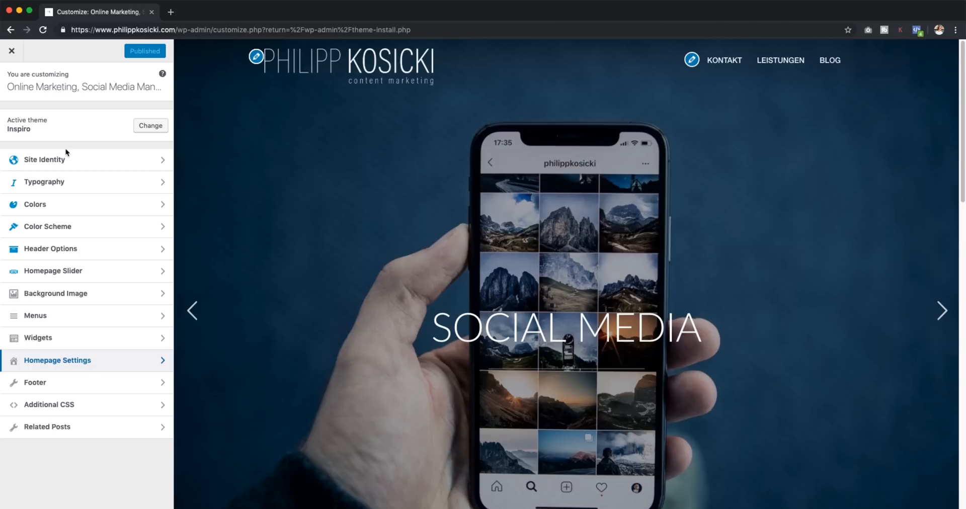
# Review the Colors section's colour groups, then close the Customizer back to admin
pyautogui.click(34, 204)
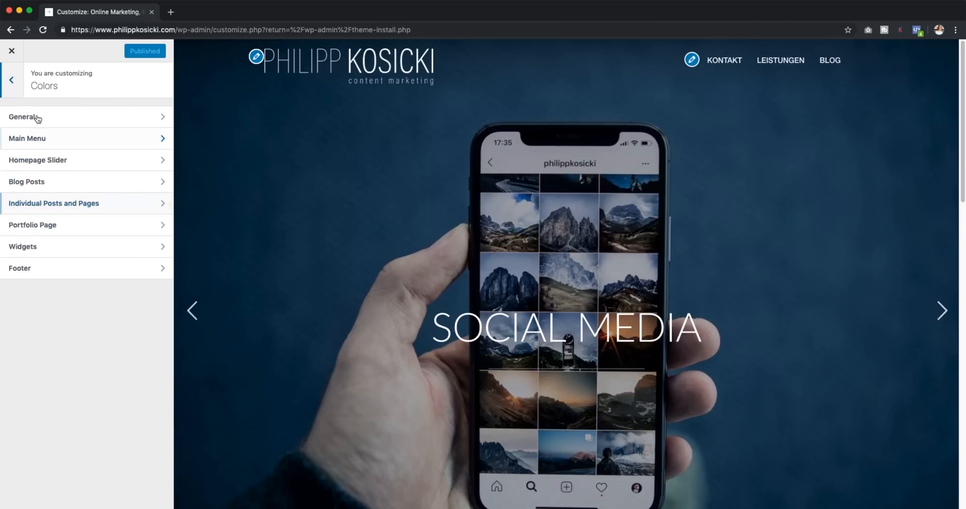
pyautogui.click(10, 80)
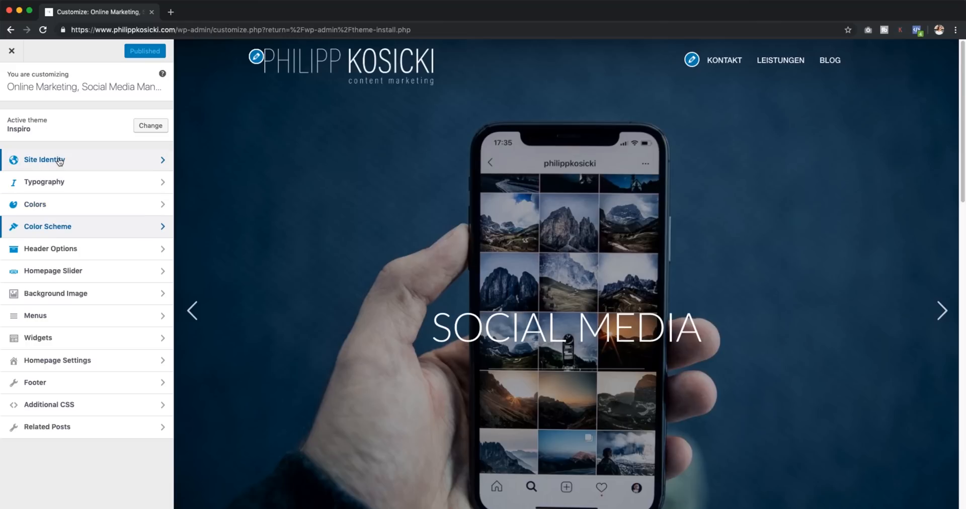
pyautogui.click(11, 52)
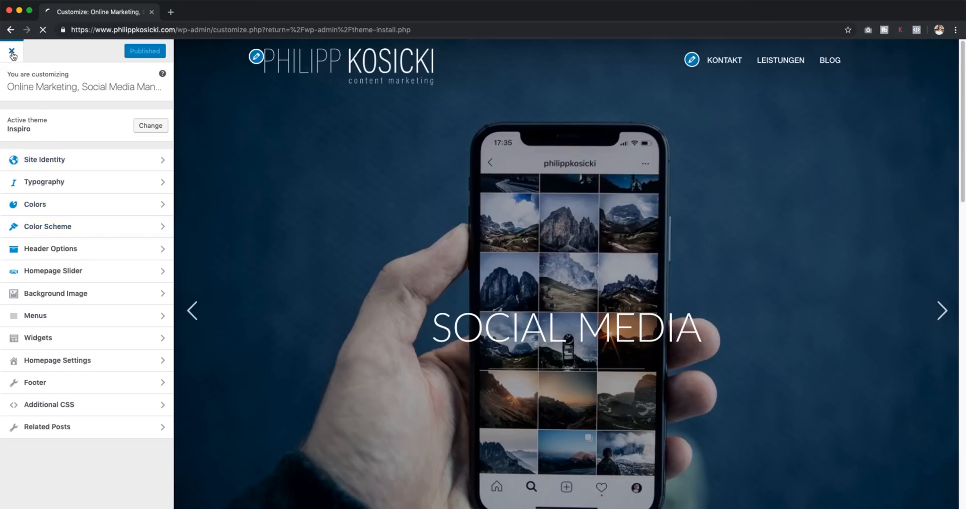
# Open the Installed Plugins list showing the site's ten plugins
pyautogui.click(11, 52)
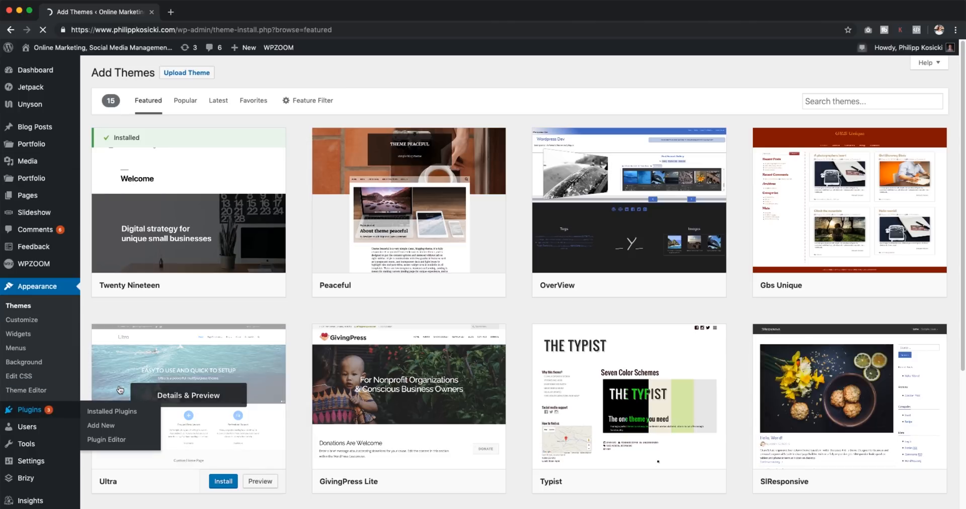
pyautogui.click(112, 412)
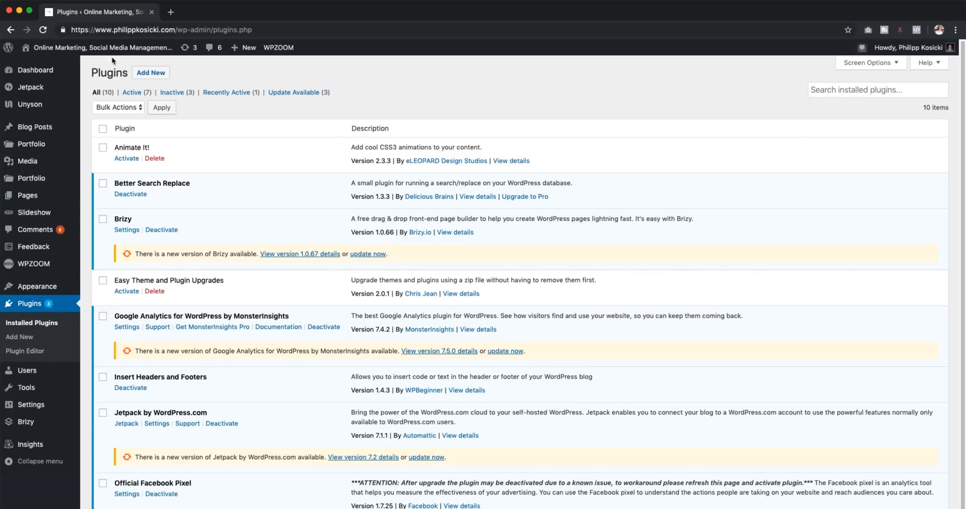